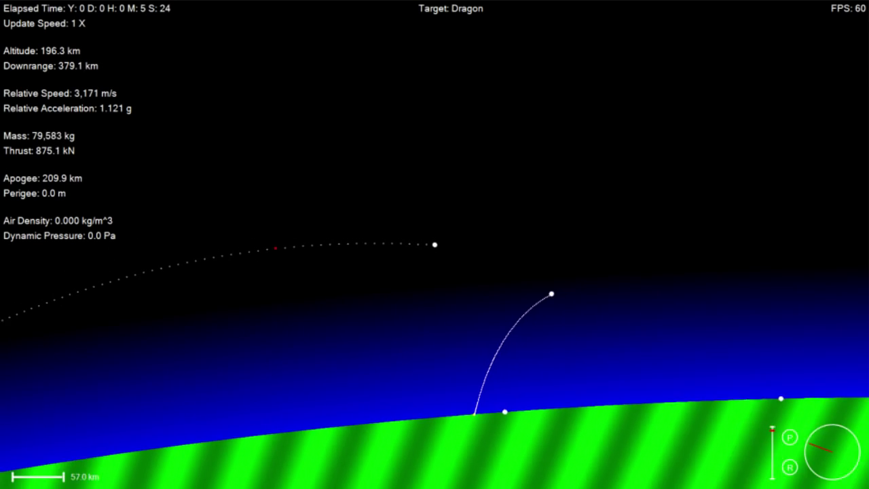
Step: Finish the ascent to a 237 km by 418 km orbit and zoom out to show it
{"action": "key", "text": "."}
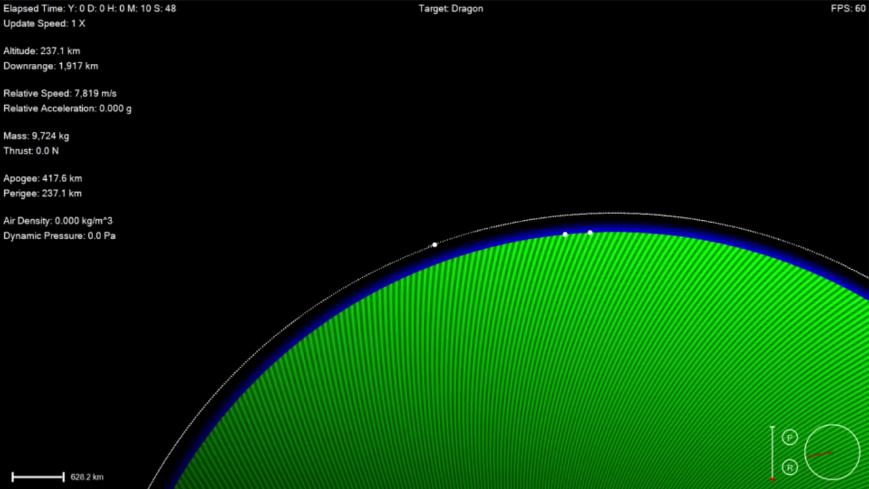
{"action": "scroll", "scroll_direction": "down", "scroll_amount": 3}
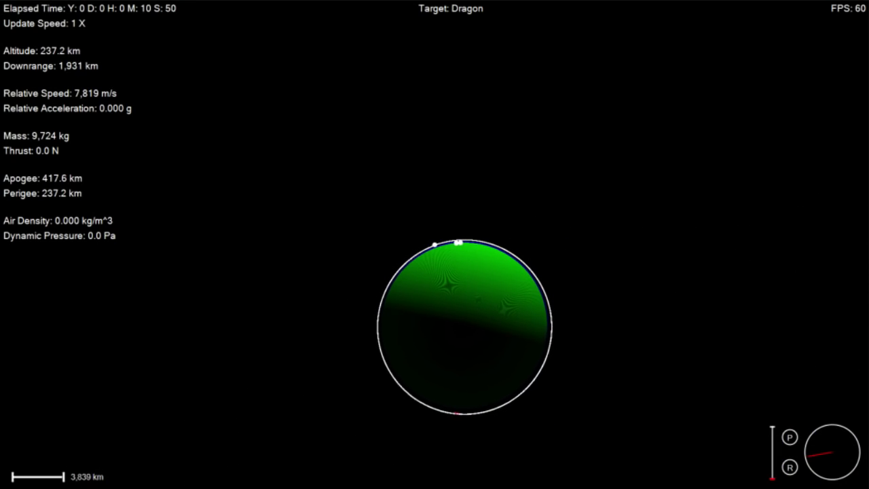